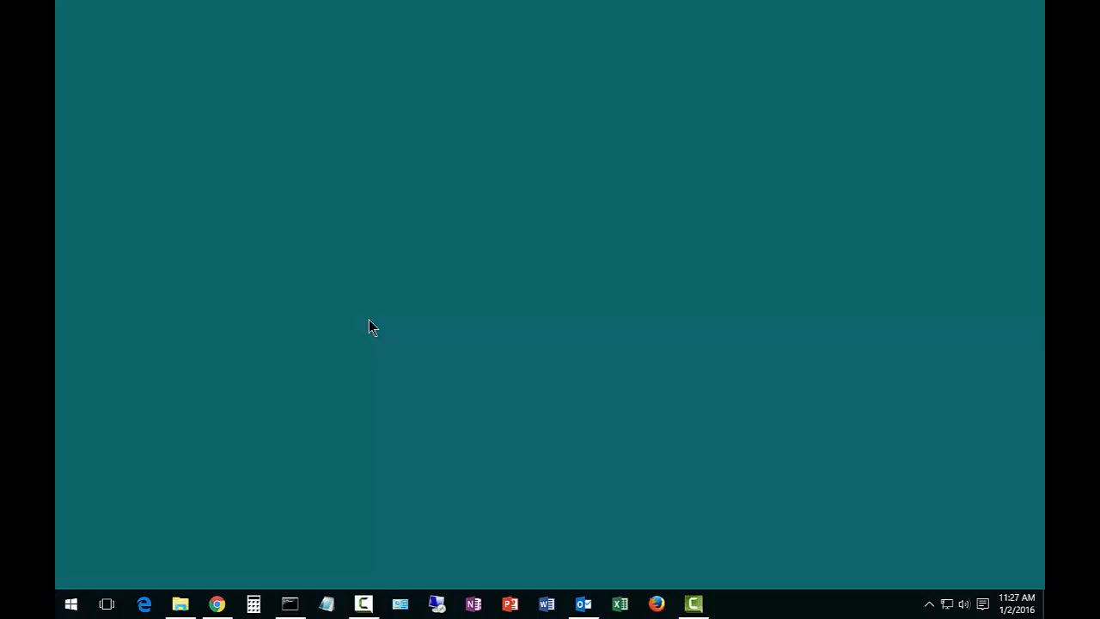
pyautogui.moveTo(93, 588)
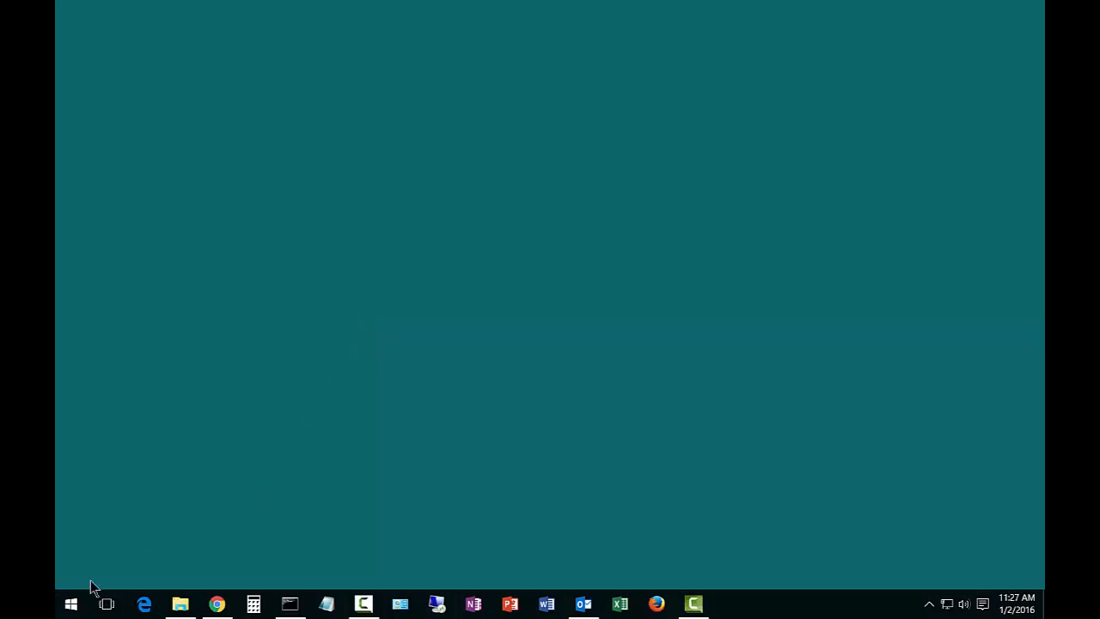
pyautogui.moveTo(72, 606)
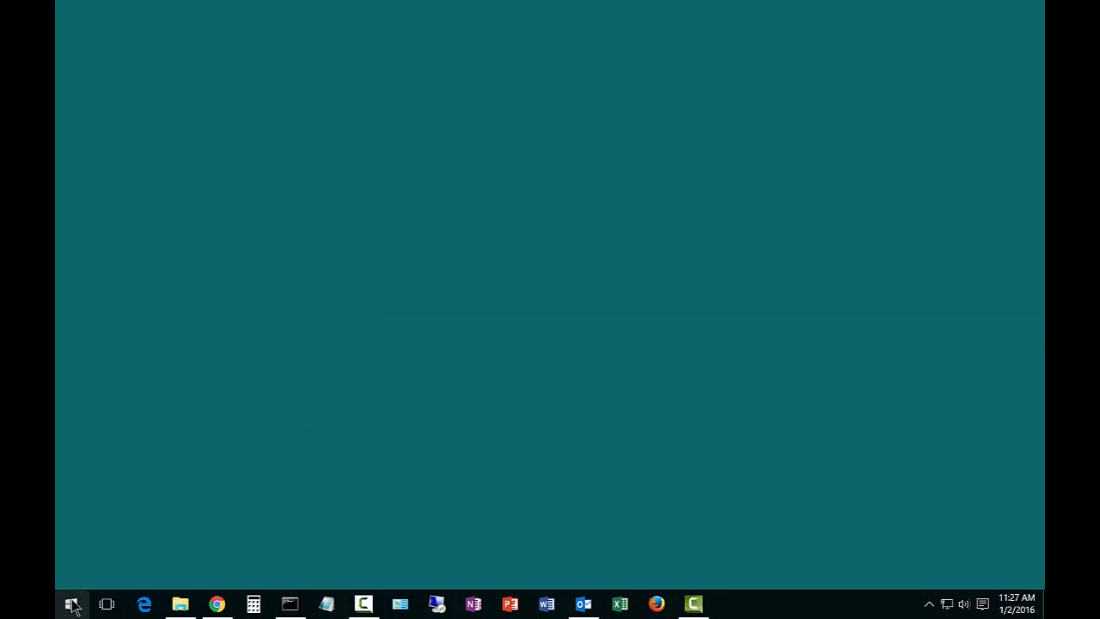
# Step: Bring up the Start button's quick-link menu listing Control Panel and system tools
pyautogui.rightClick(73, 605)
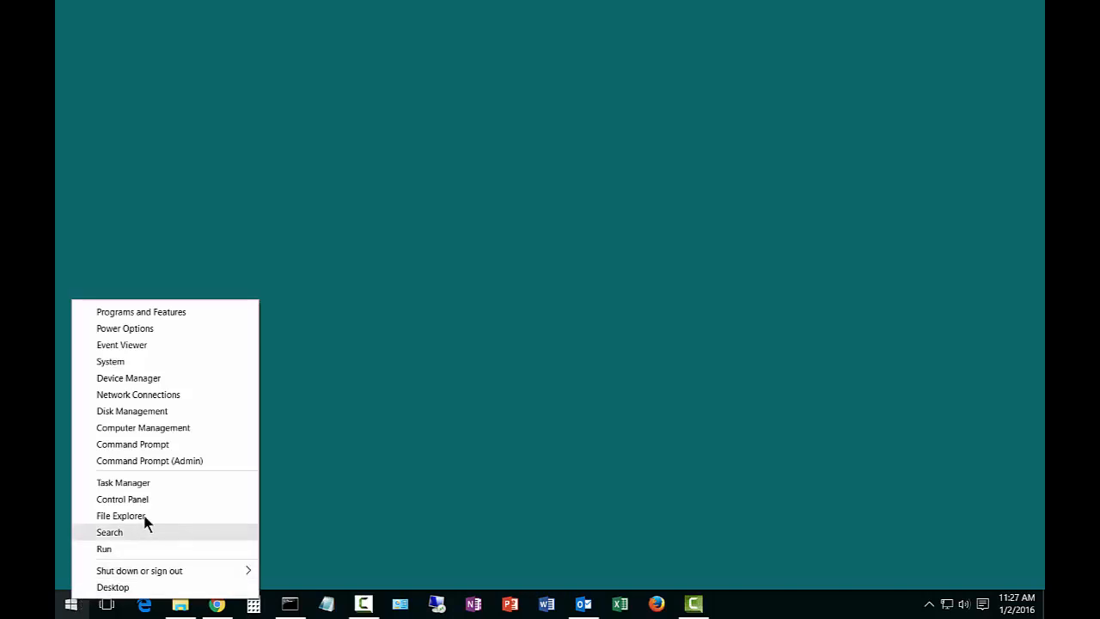
pyautogui.moveTo(122, 498)
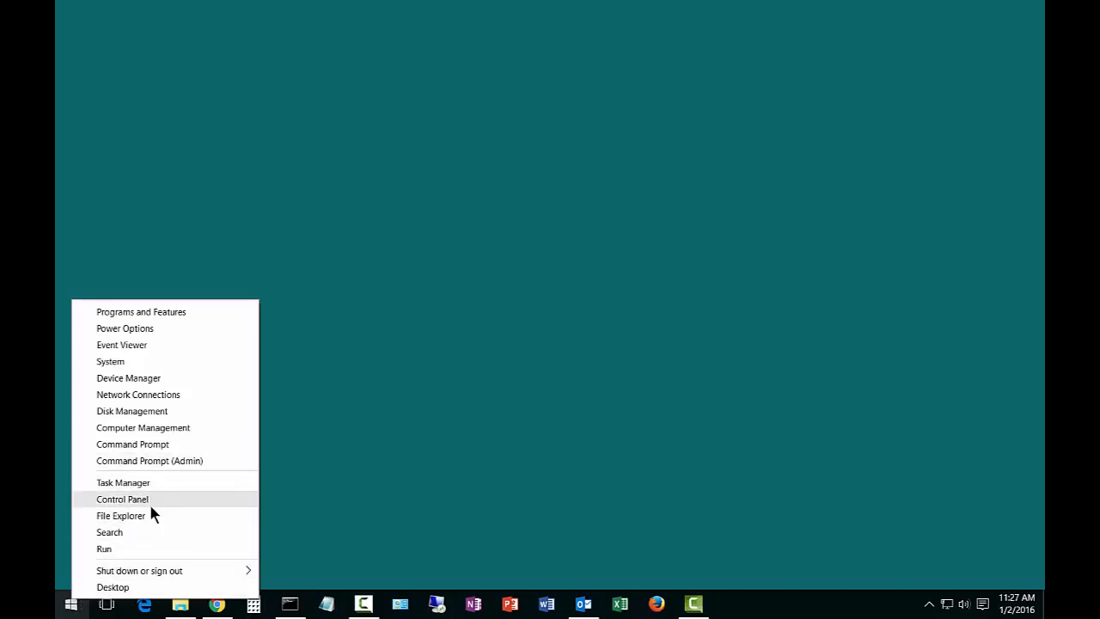
# Step: Reach the HP Officejet 6500 in Devices and Printers and show its Printing Preferences
pyautogui.click(122, 498)
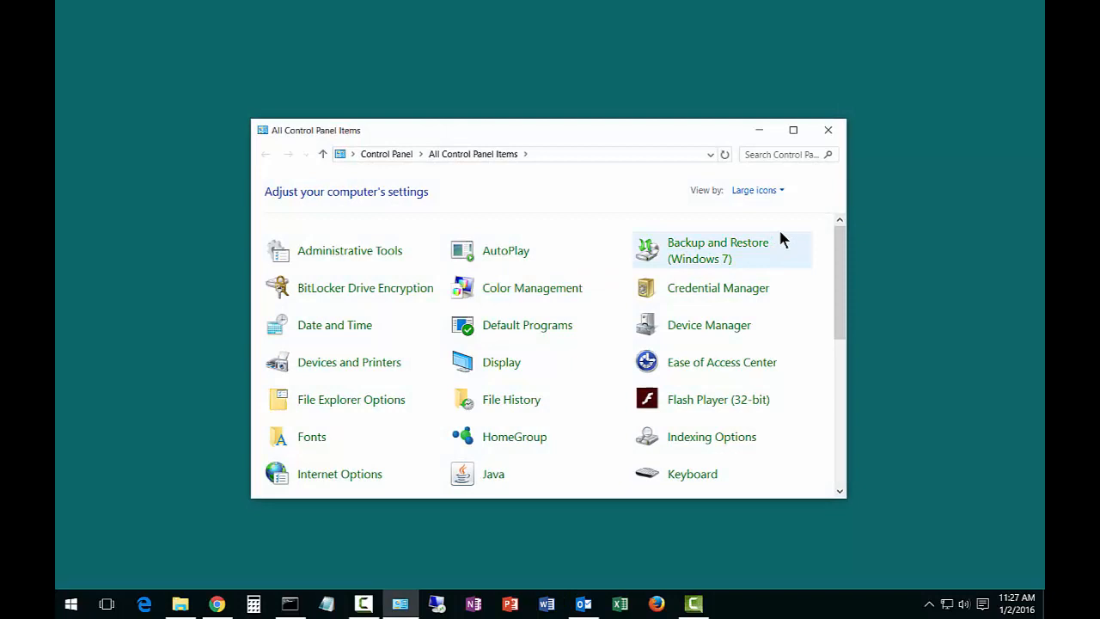
pyautogui.moveTo(777, 193)
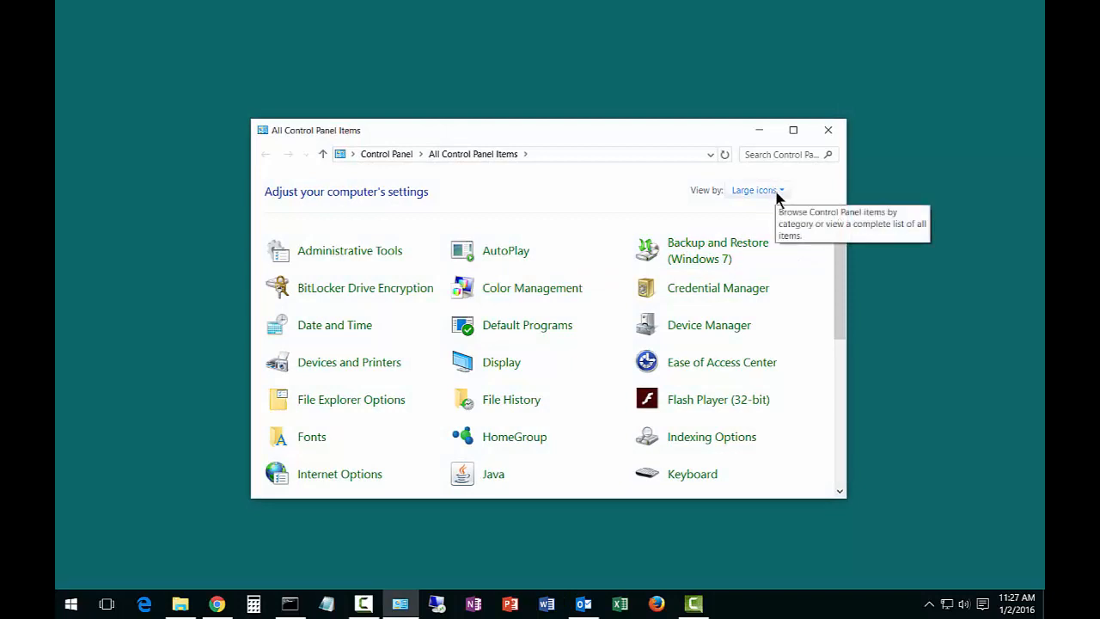
pyautogui.click(754, 189)
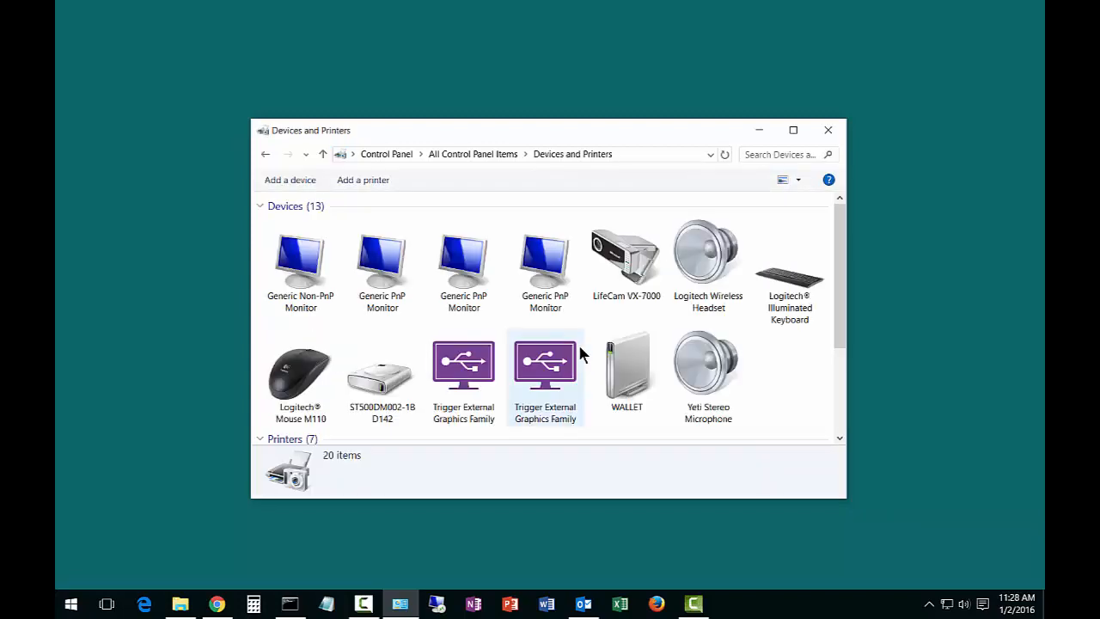
pyautogui.scroll(-3)
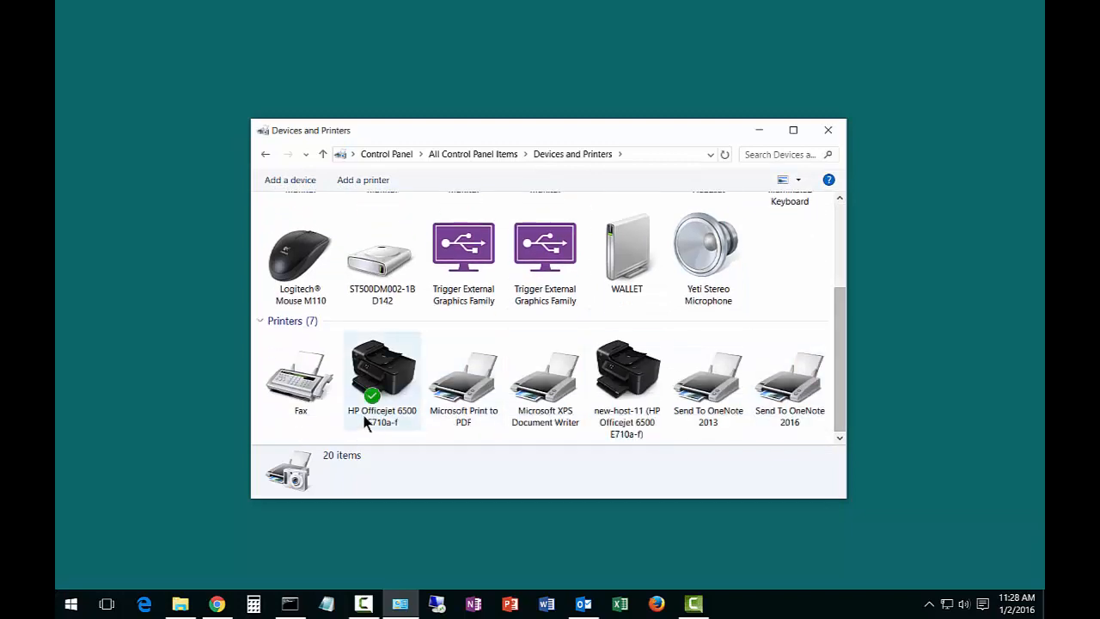
pyautogui.rightClick(381, 370)
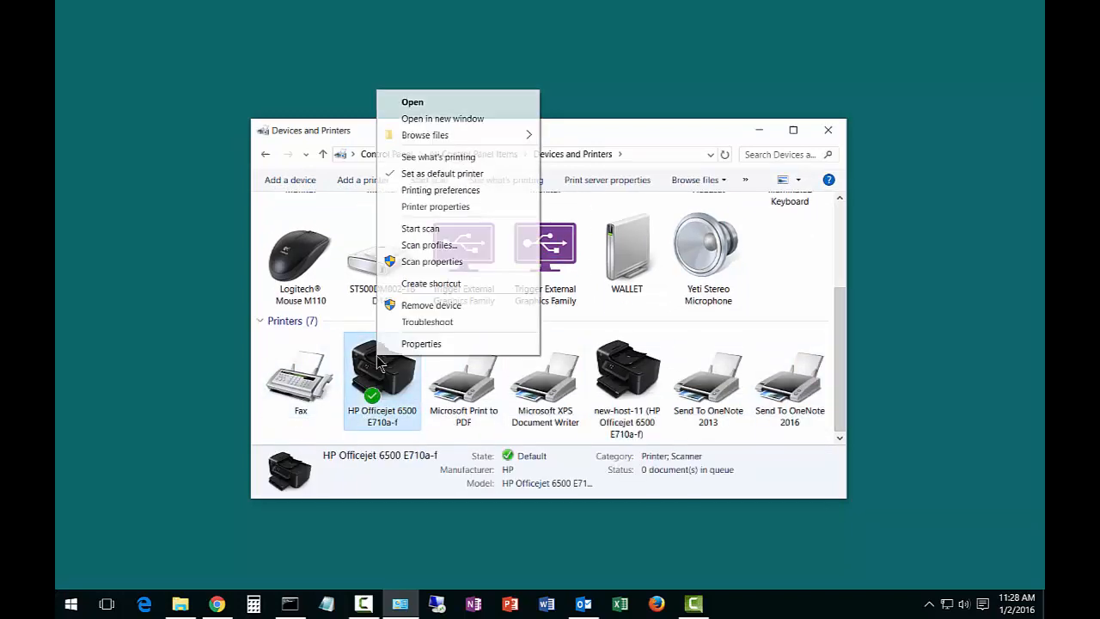
pyautogui.moveTo(445, 217)
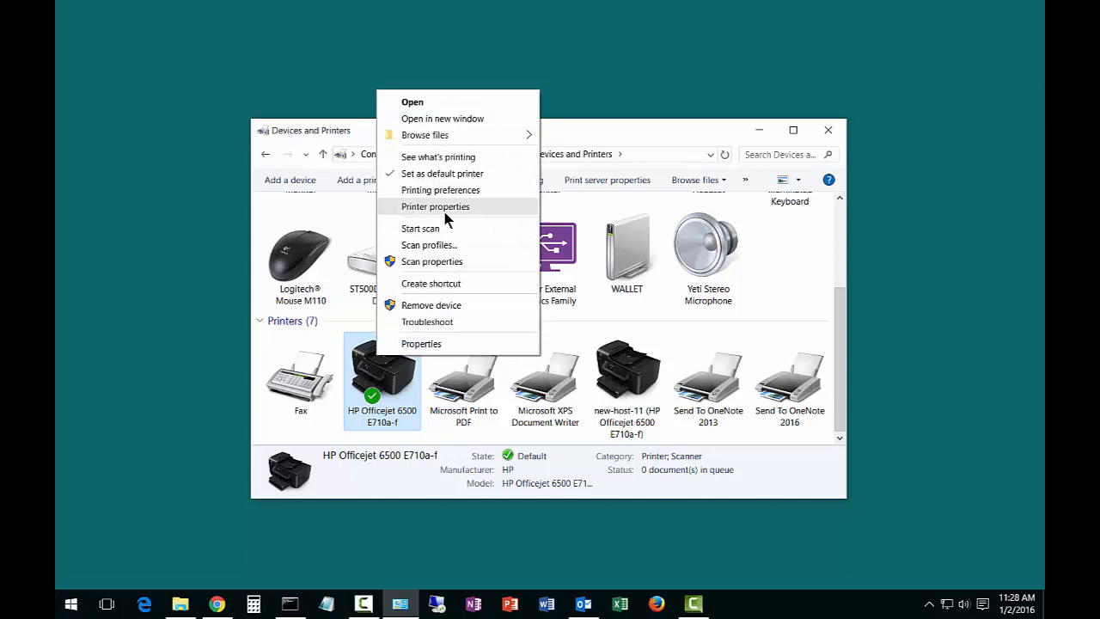
pyautogui.click(440, 190)
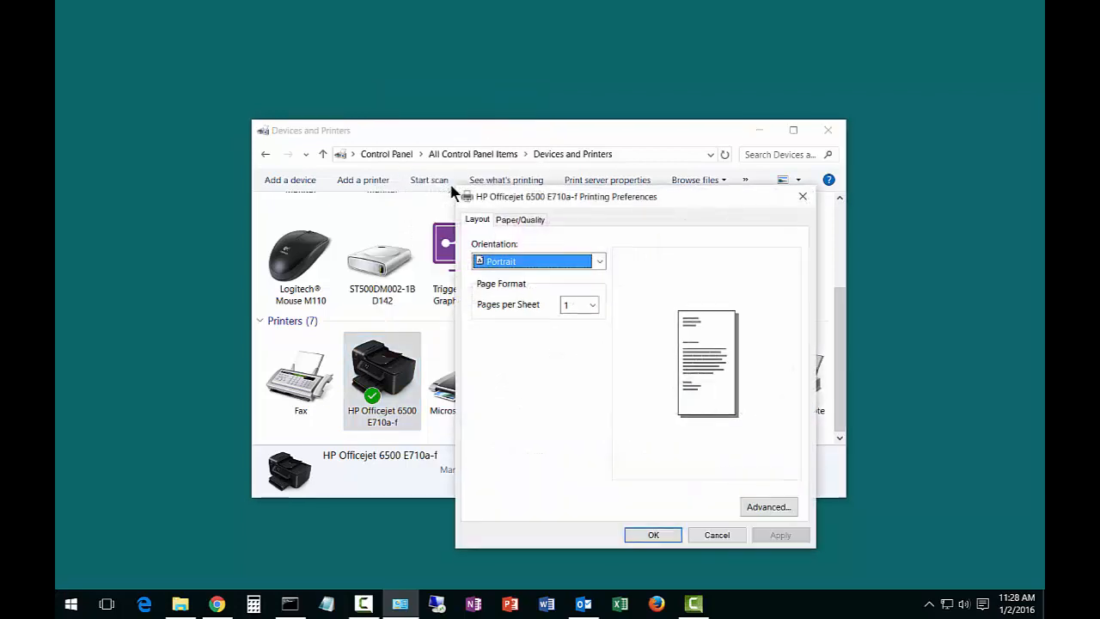
pyautogui.moveTo(530, 227)
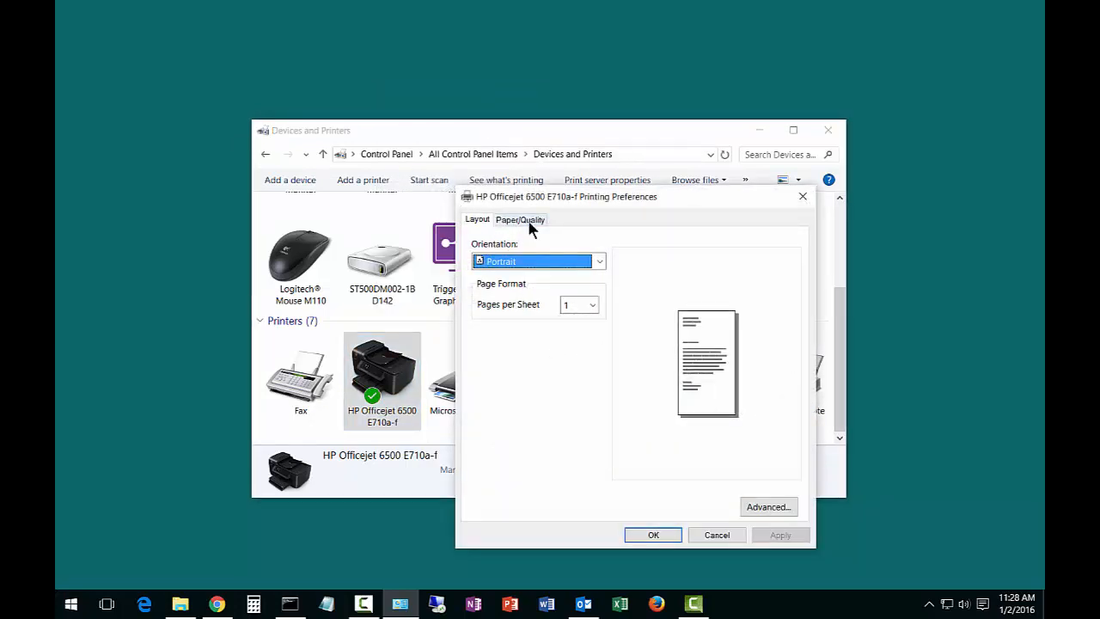
# Step: Confirm Paper/Quality shows Color, then reach the same preferences via Notepad's Print dialog
pyautogui.click(519, 220)
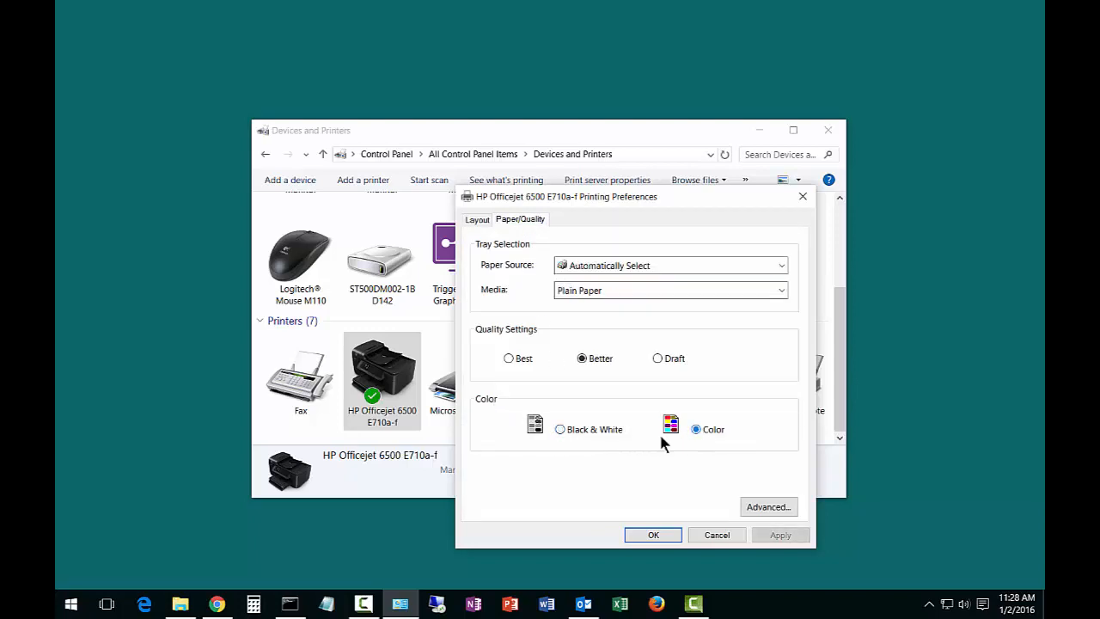
pyautogui.moveTo(678, 454)
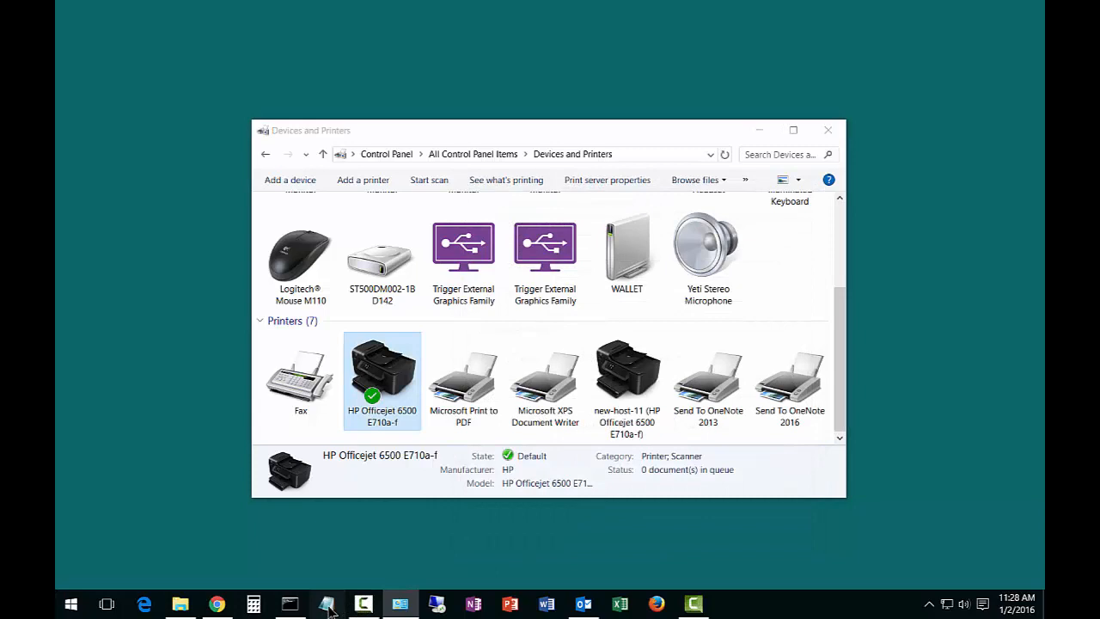
pyautogui.click(253, 181)
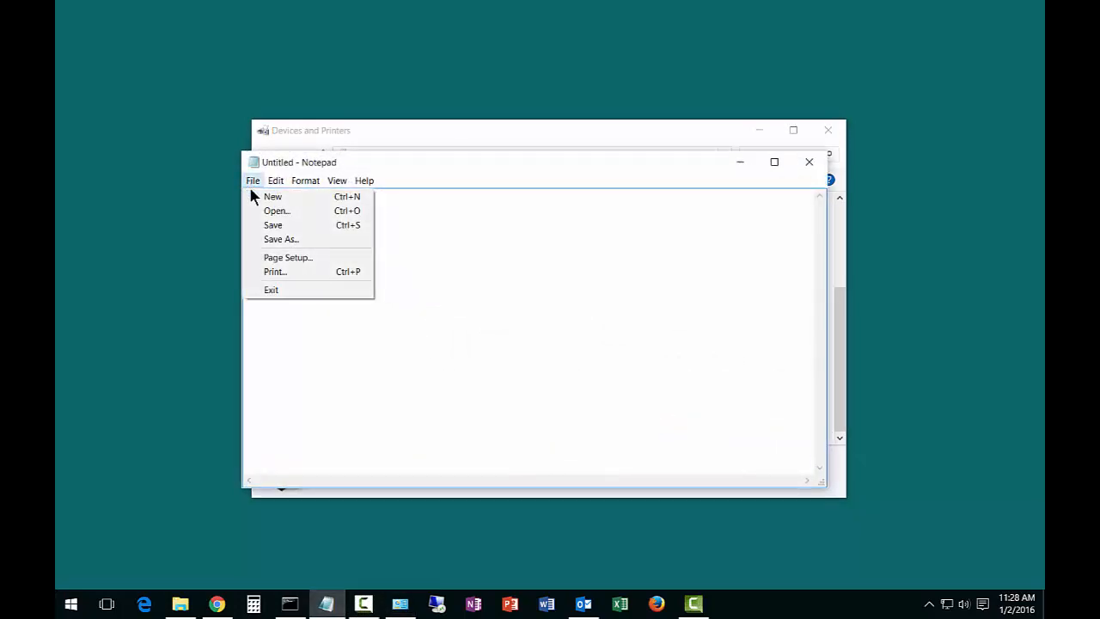
pyautogui.click(275, 272)
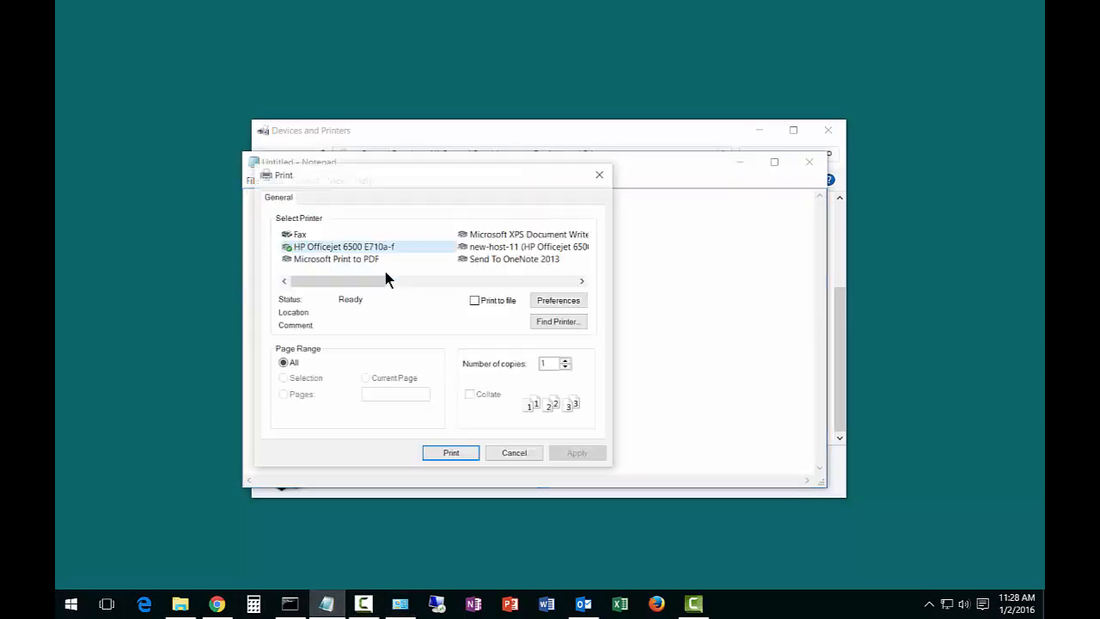
pyautogui.click(557, 299)
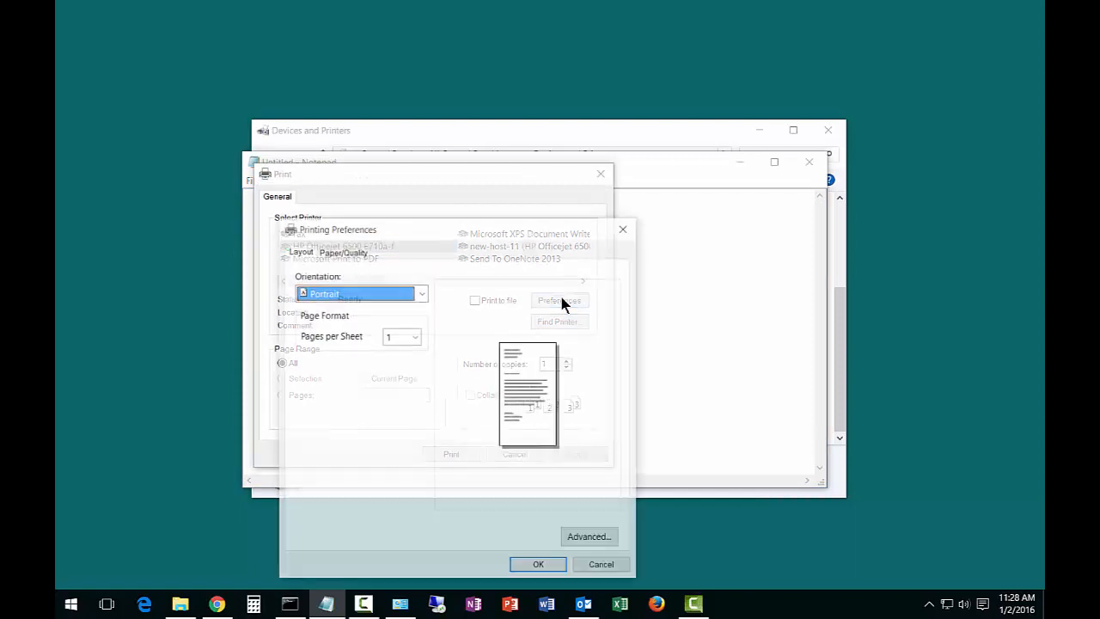
pyautogui.click(342, 251)
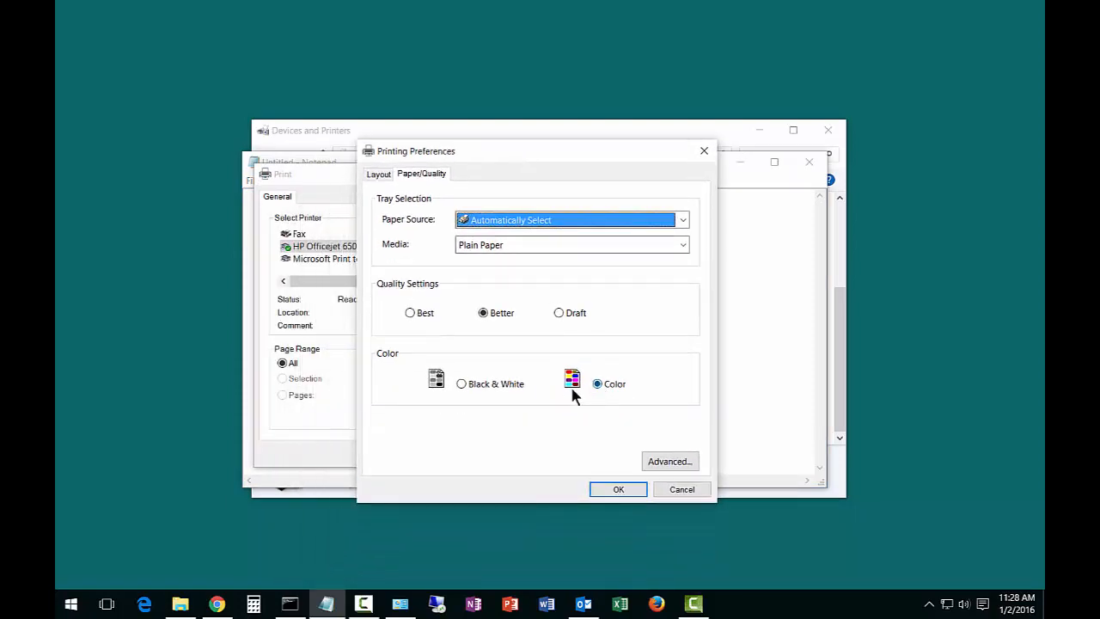
pyautogui.moveTo(550, 398)
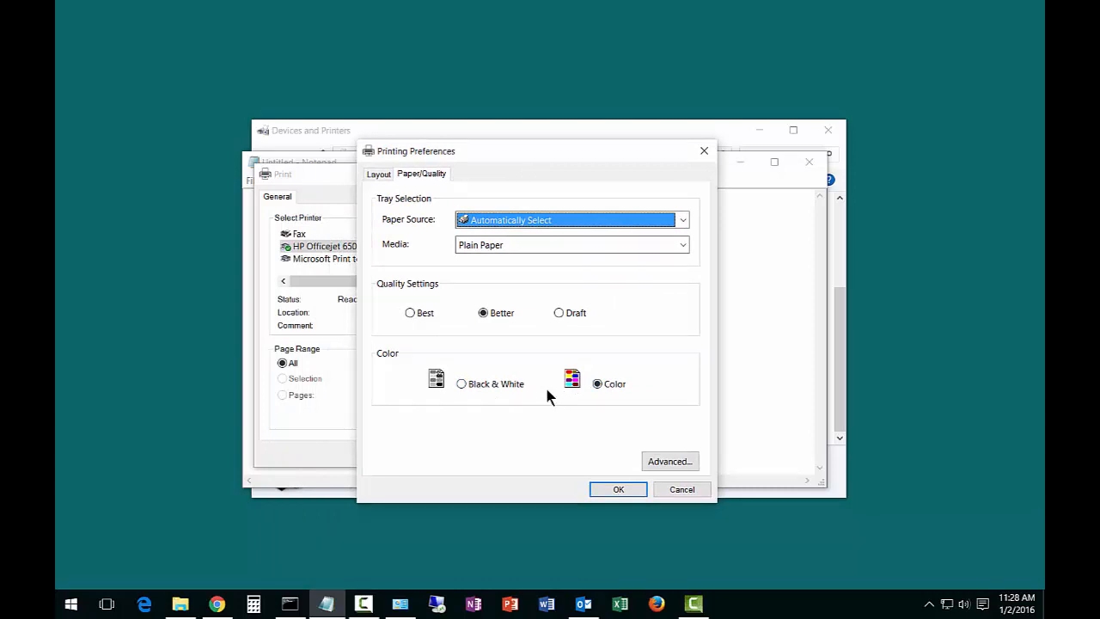
# Step: Choose Black & White for this print job and accept it
pyautogui.click(460, 383)
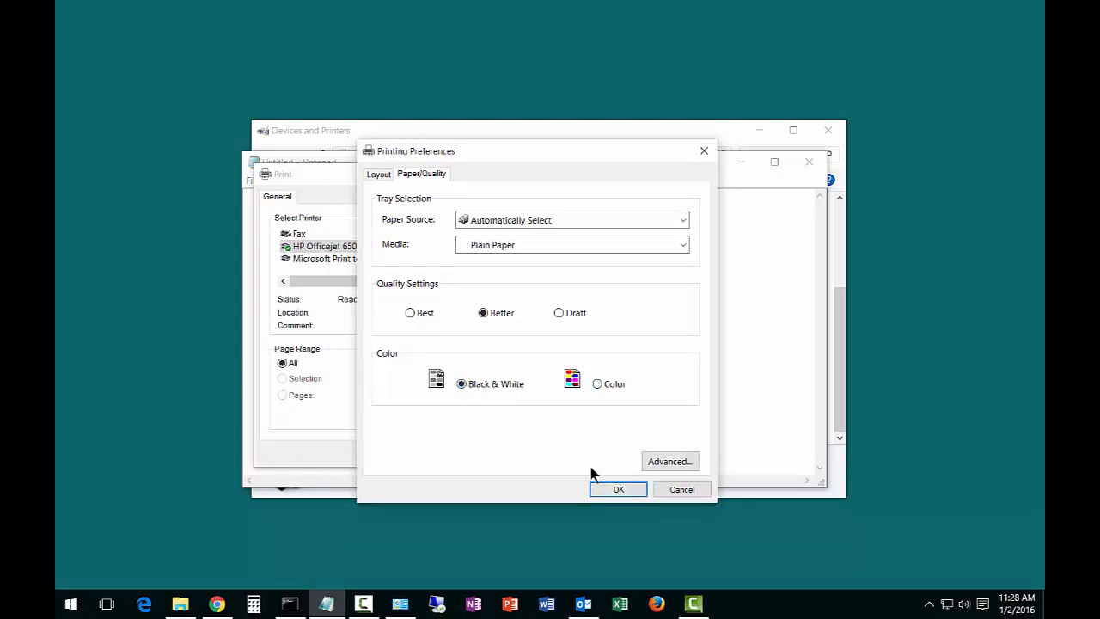
pyautogui.moveTo(615, 396)
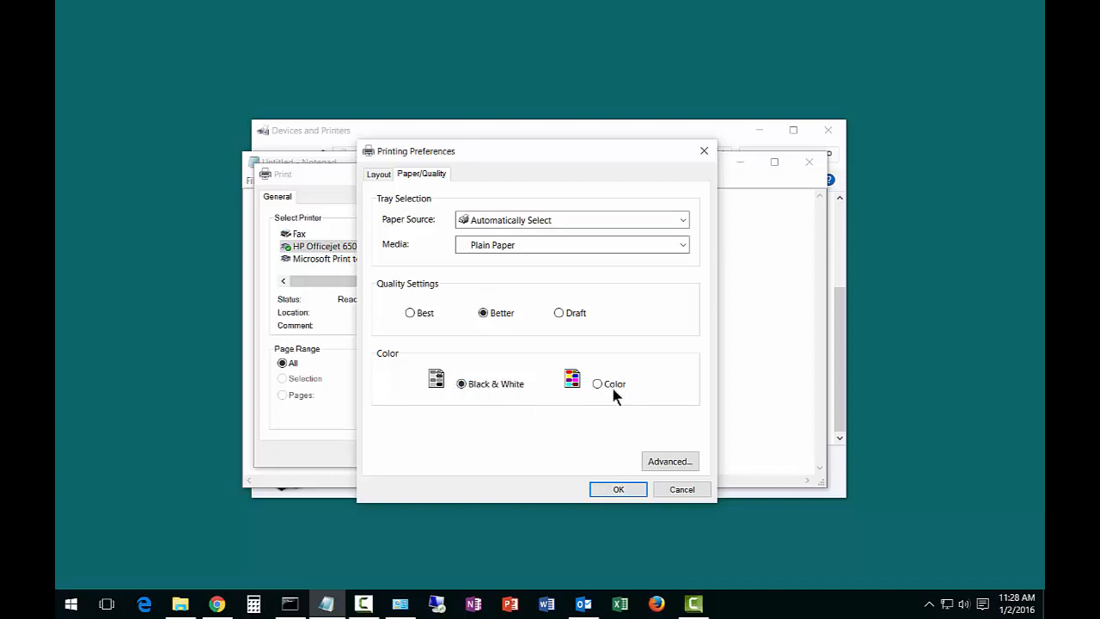
pyautogui.click(681, 488)
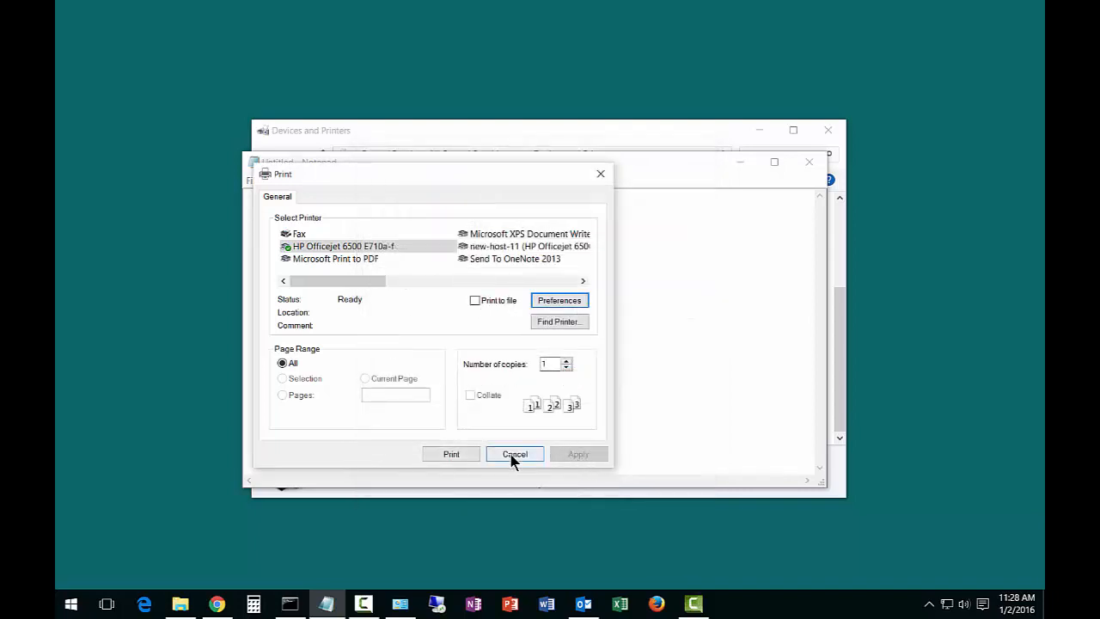
# Step: Cancel Notepad's Print dialog and show the HP Officejet's Printing Preferences from Devices and Printers again
pyautogui.click(514, 454)
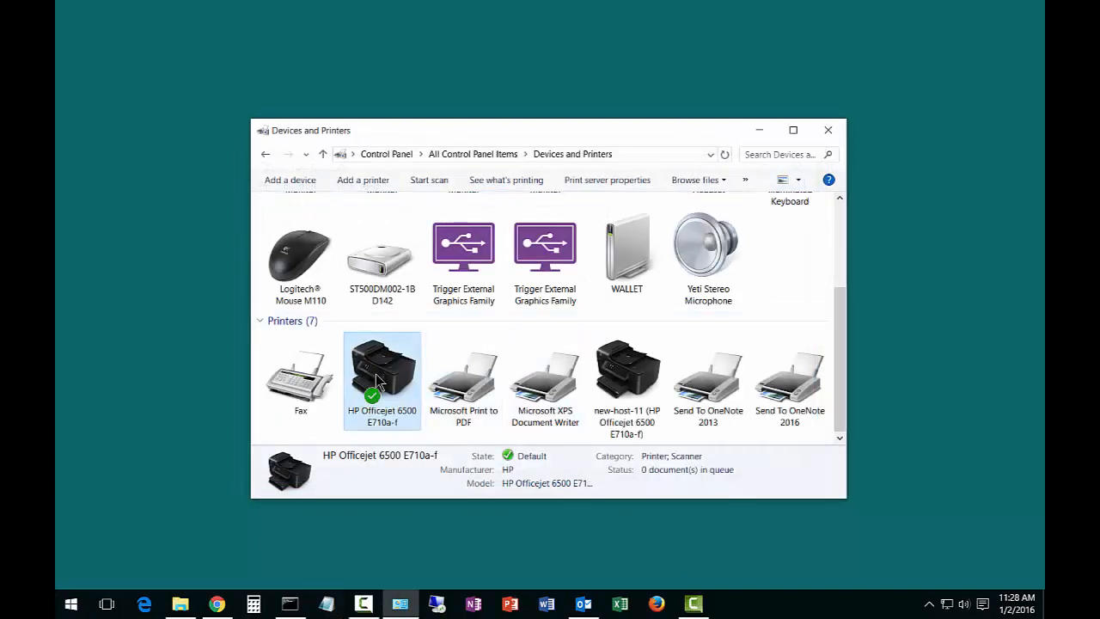
pyautogui.moveTo(443, 207)
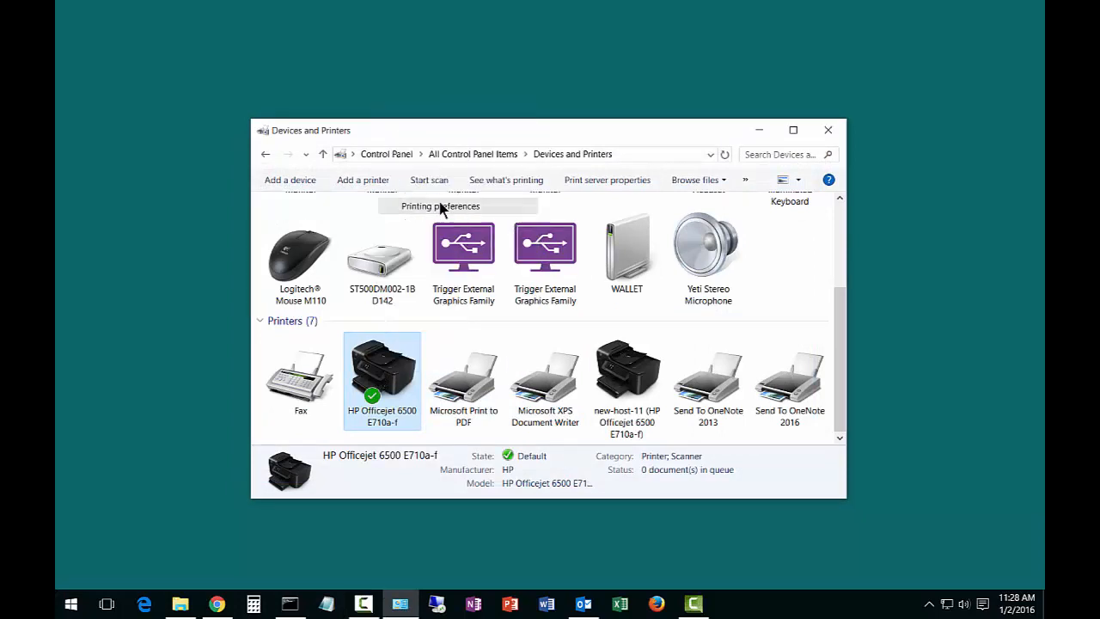
pyautogui.click(441, 206)
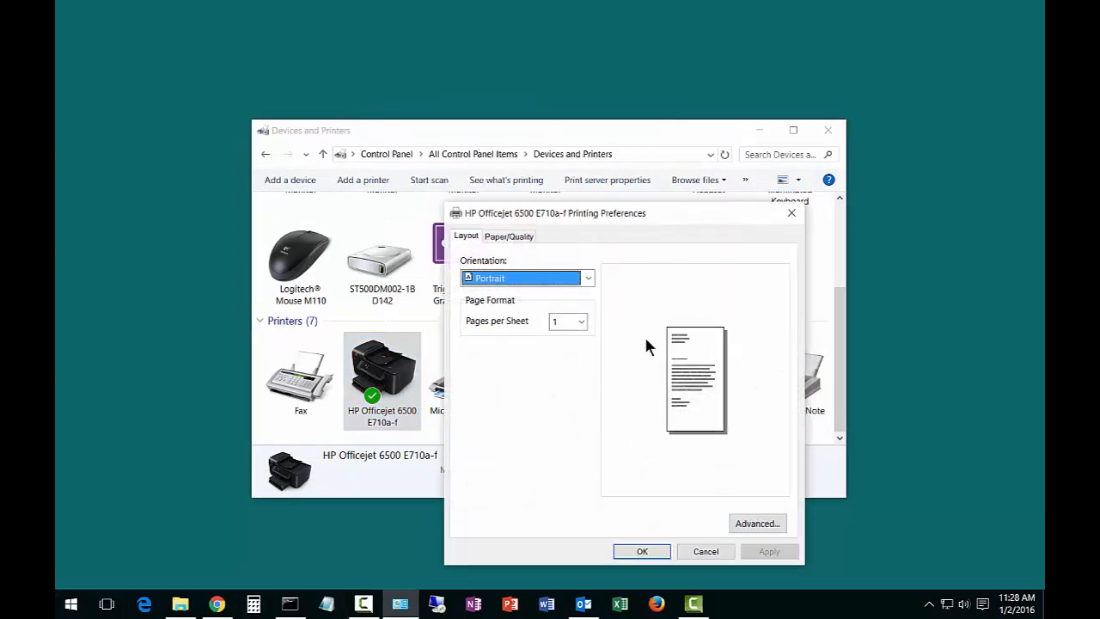
pyautogui.moveTo(127, 340)
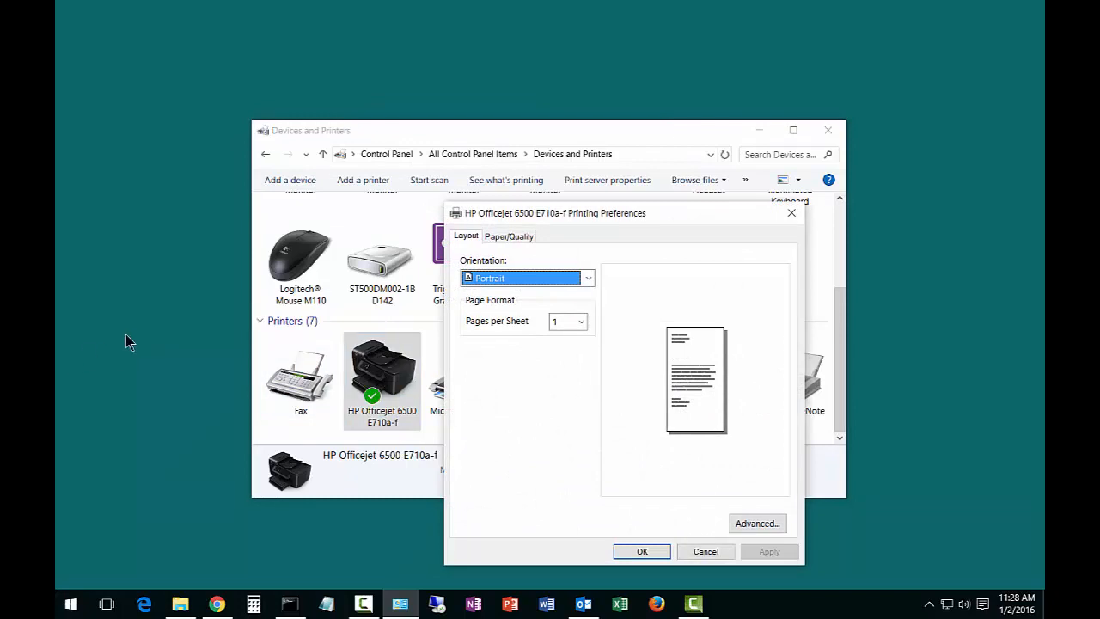